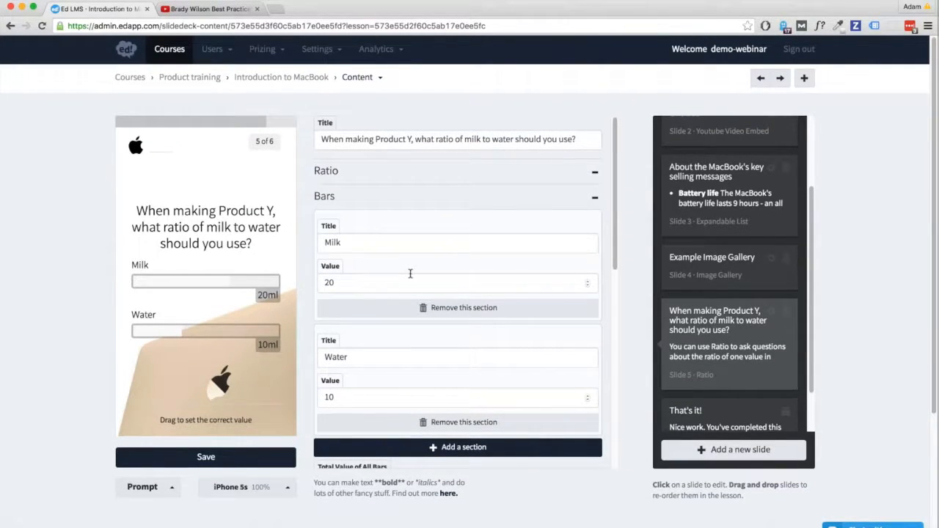
mouse_move(382, 275)
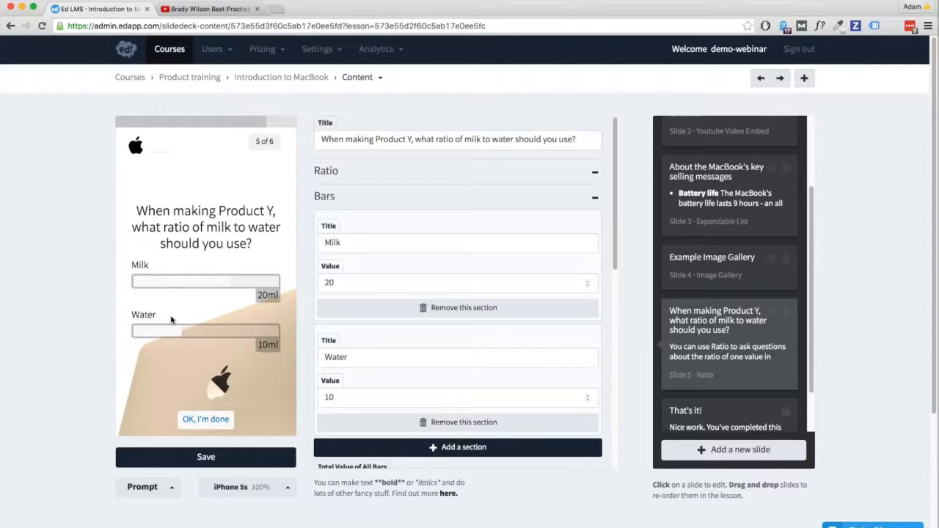
mouse_move(232, 282)
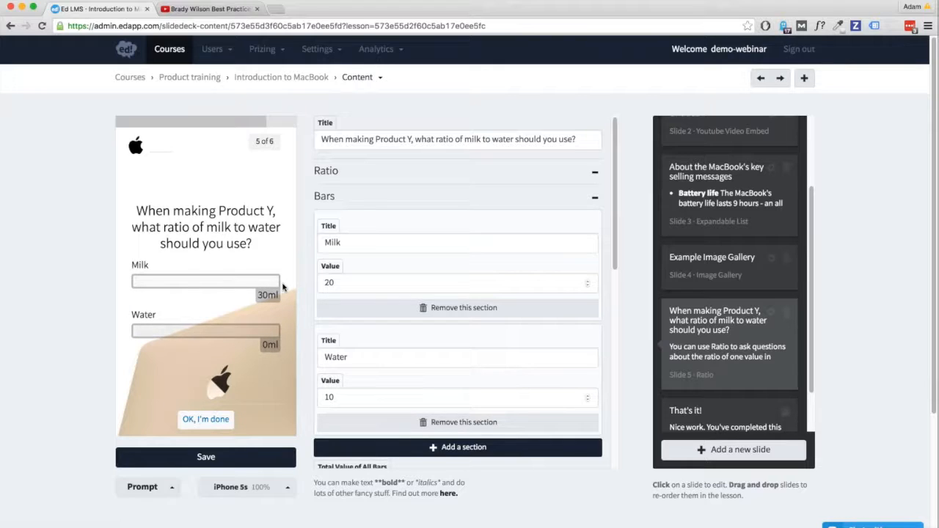
mouse_move(272, 309)
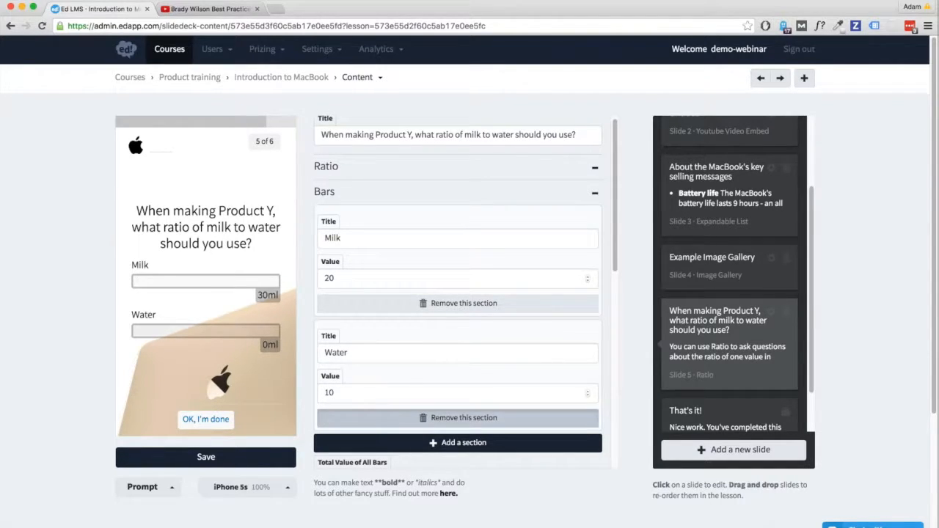
Step: Leave only the Milk bar on the slide and test it in the preview at 20ml
scroll(down, 3)
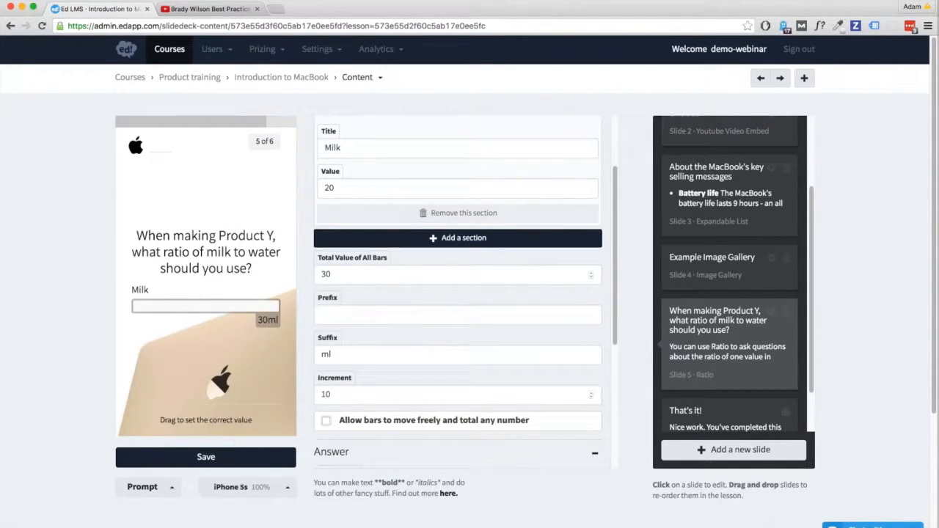
mouse_move(418, 299)
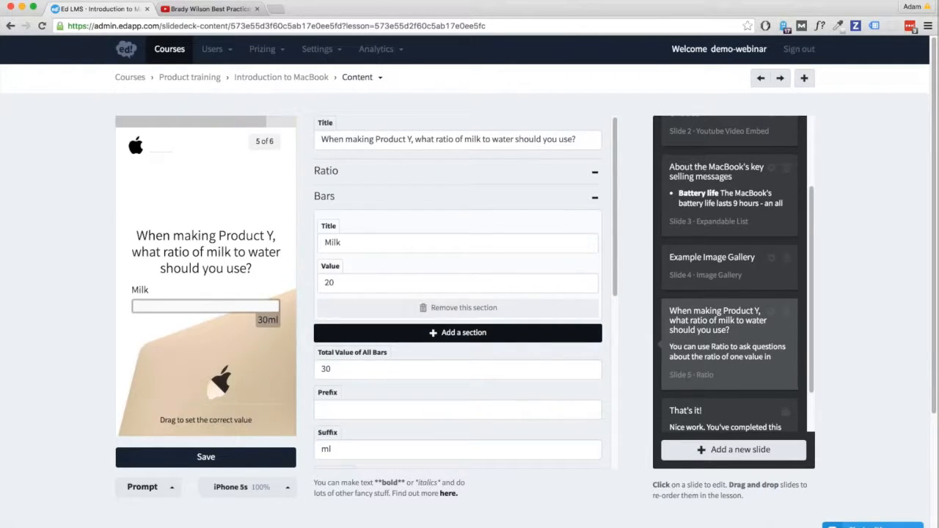
drag(242, 307, 176, 307)
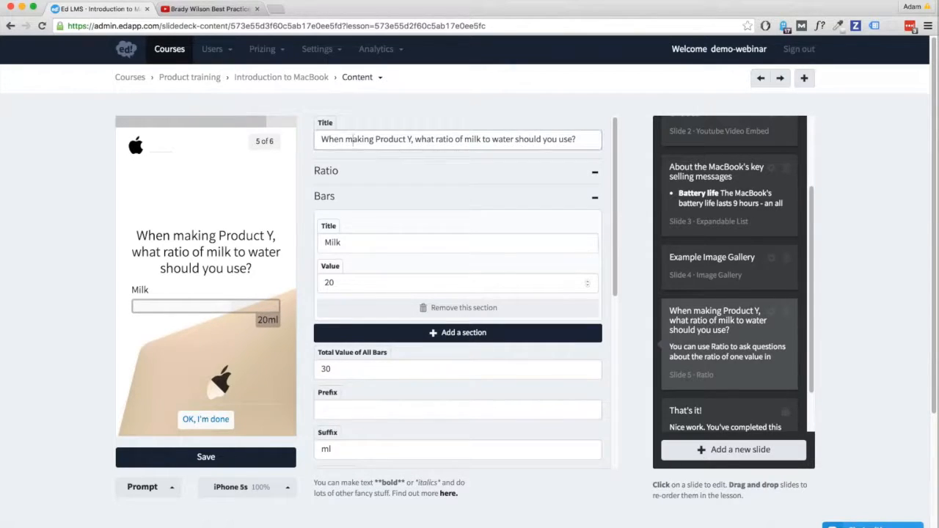
Step: Replace the milk-to-water question with "How long is the MacBook's battery life?"
triple_click(458, 138)
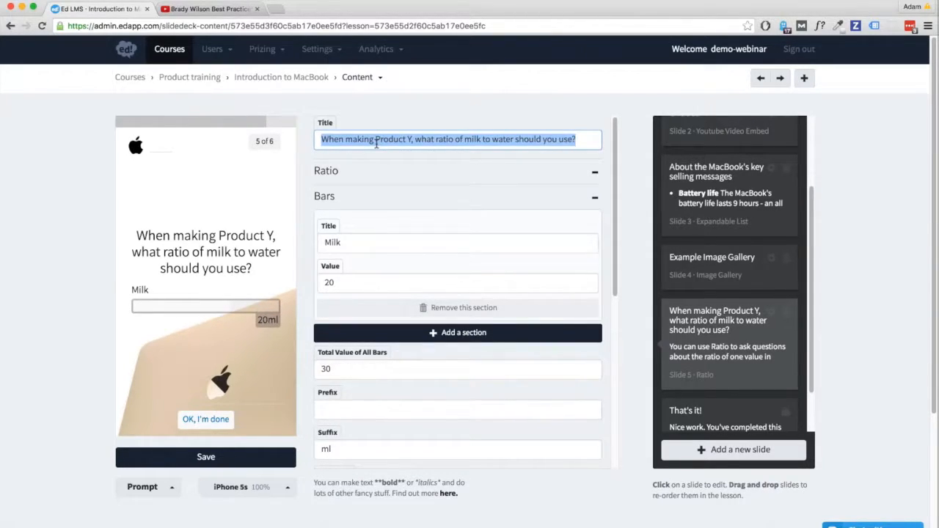
text(How L)
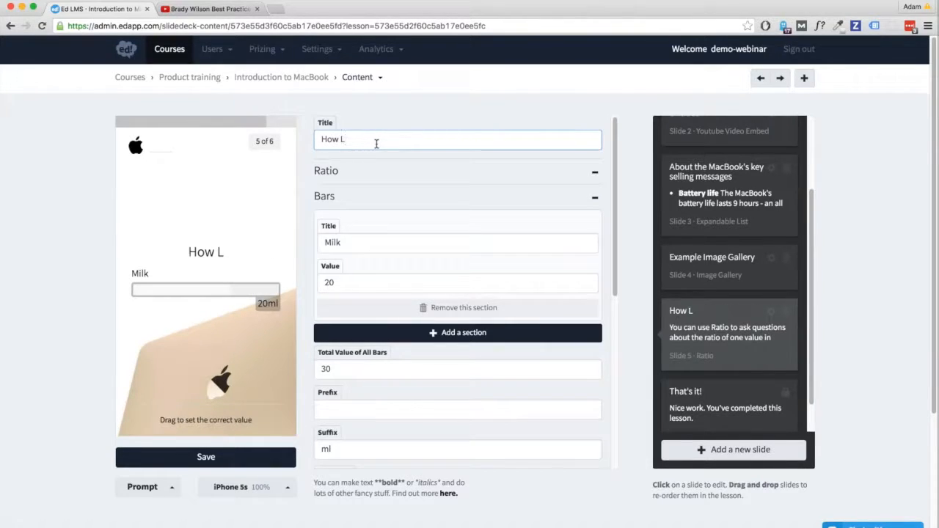
key(Backspace)
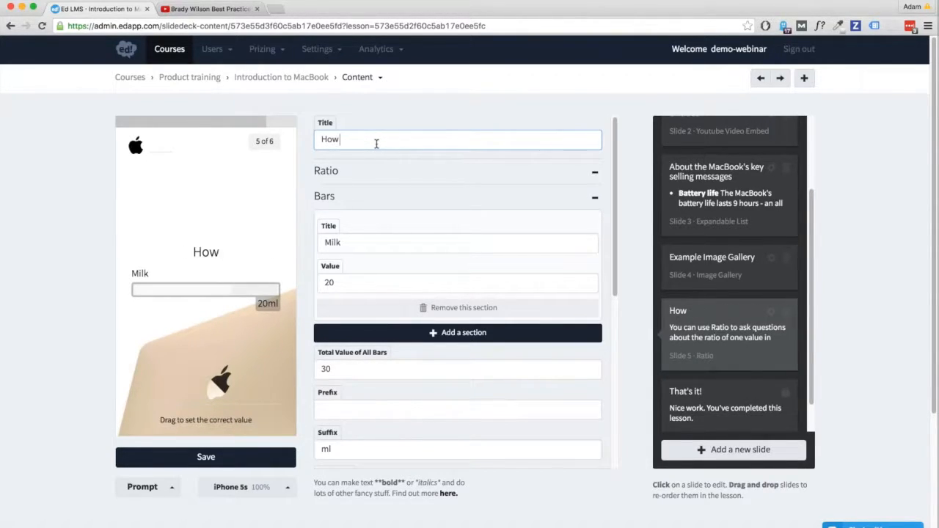
text(long is the)
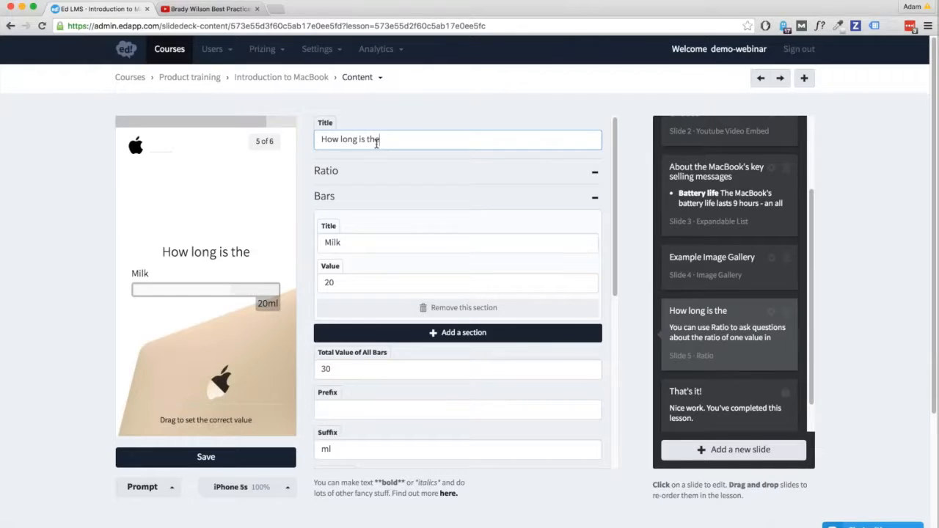
text(MacBook's bat)
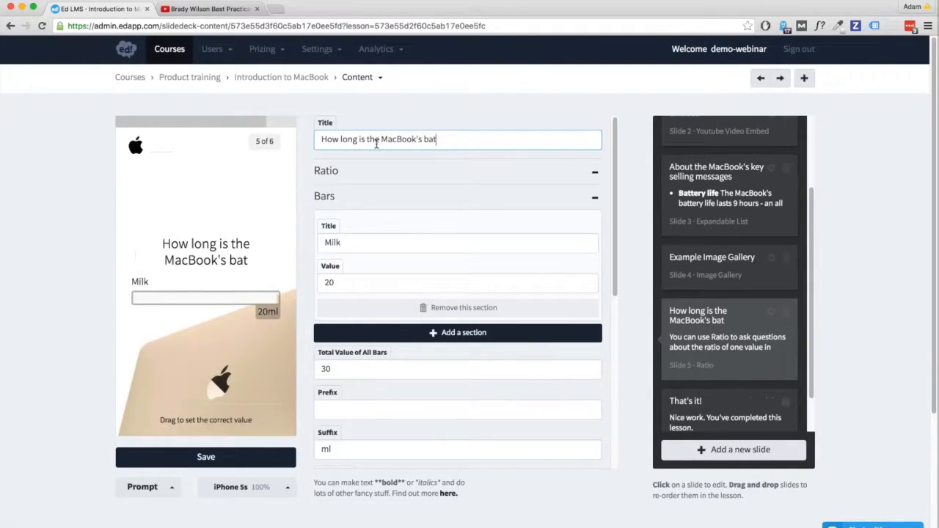
text(tery life?)
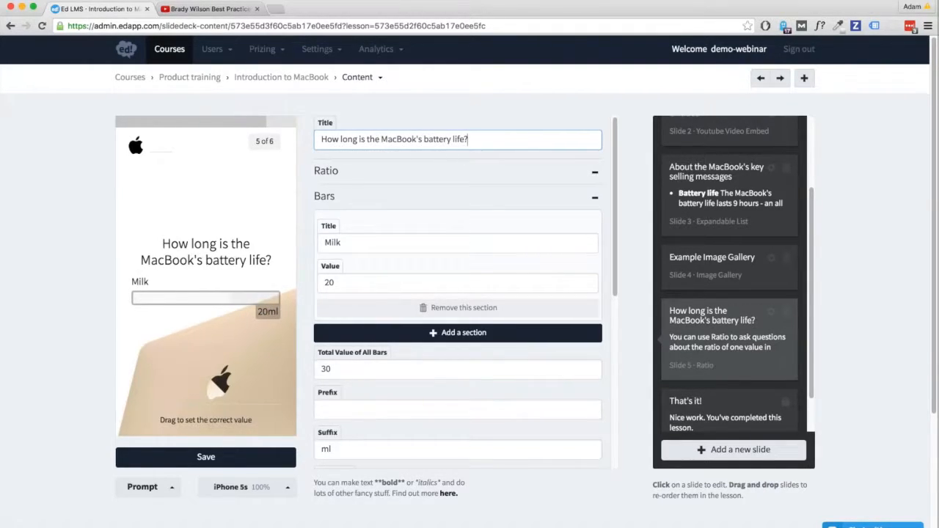
Step: Rename the Milk bar to Battery life and test it in the preview
double_click(331, 242)
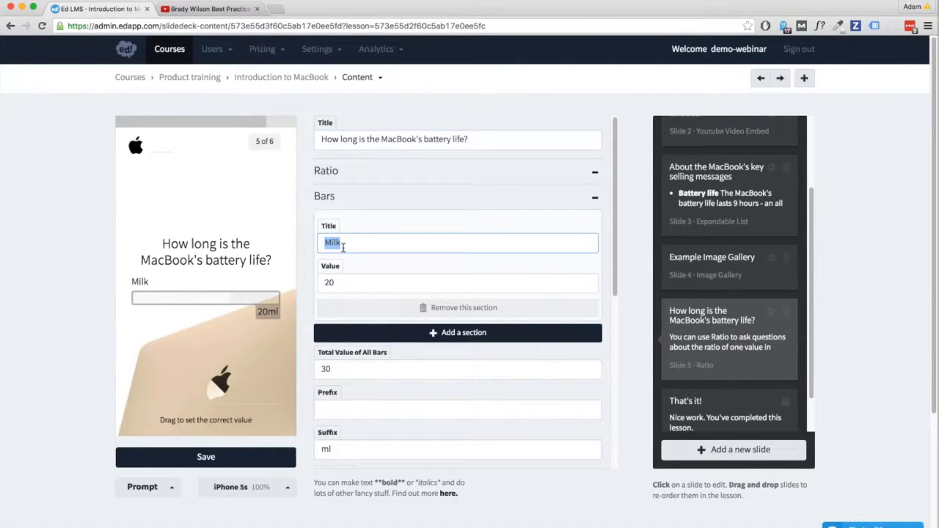
text(Battery life)
click(458, 282)
text(9)
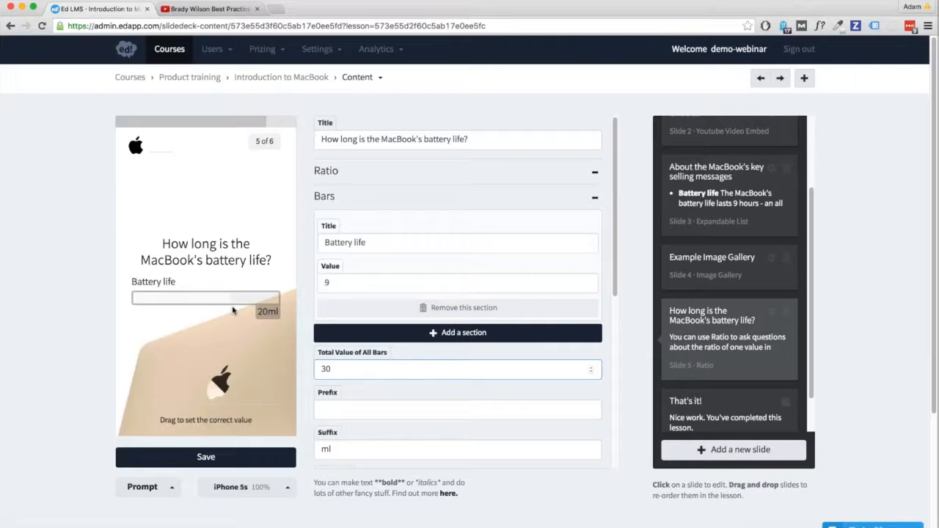
drag(206, 297, 264, 309)
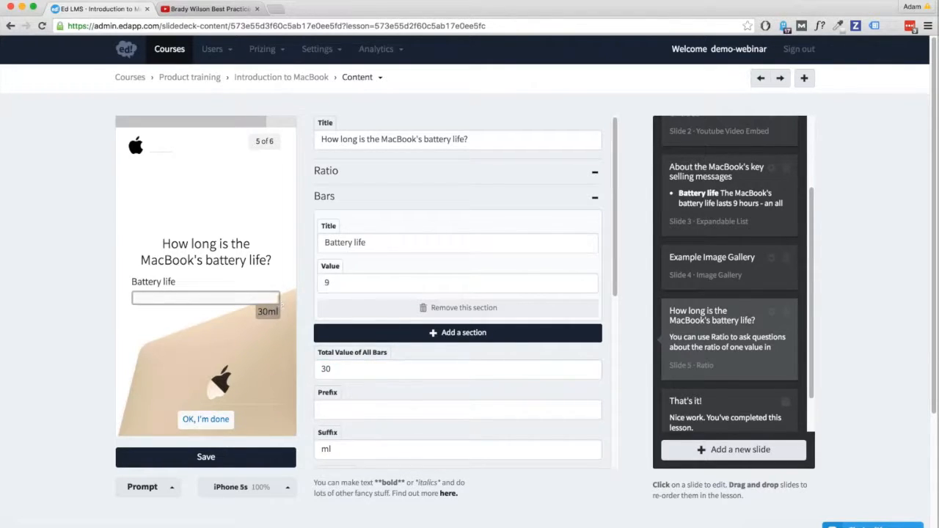
Step: Set the total value of all bars to 12, with suffix h and increment 3
triple_click(458, 370)
text(12)
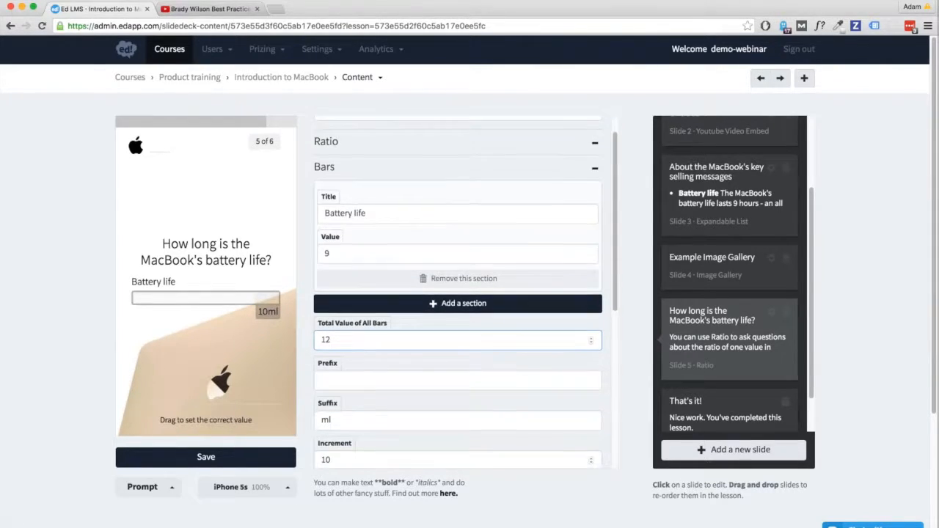
scroll(down, 3)
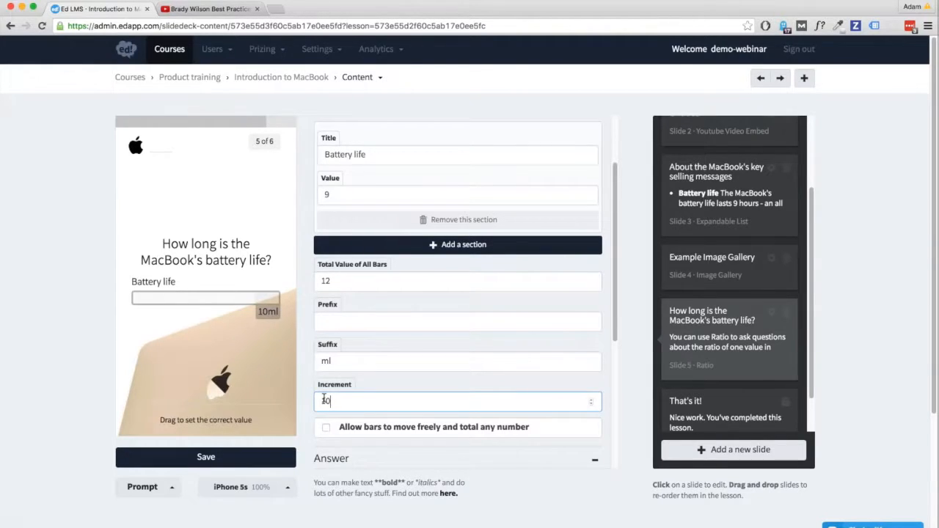
text(2)
text(3)
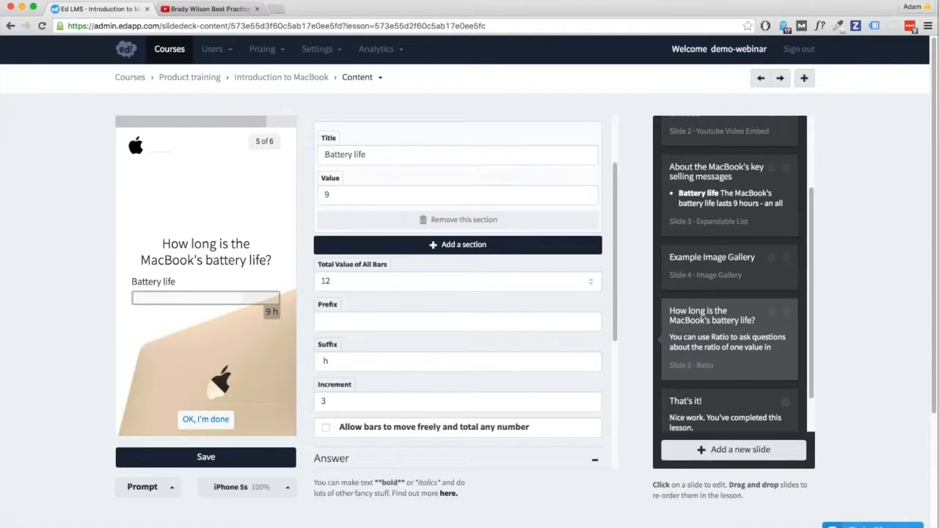
click(206, 420)
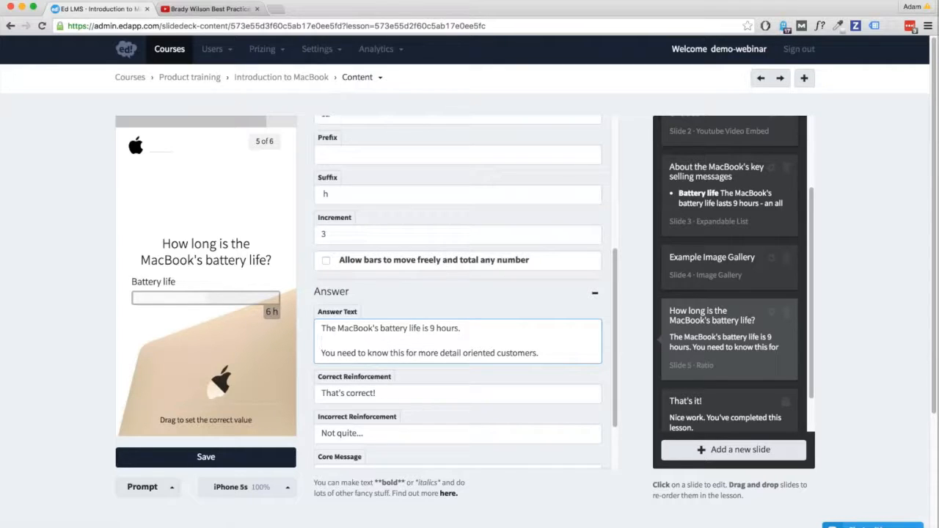
Step: Try a wrong battery-life answer in the preview to see the "Not quite..." feedback with the 9-hour explanation
drag(206, 296, 277, 297)
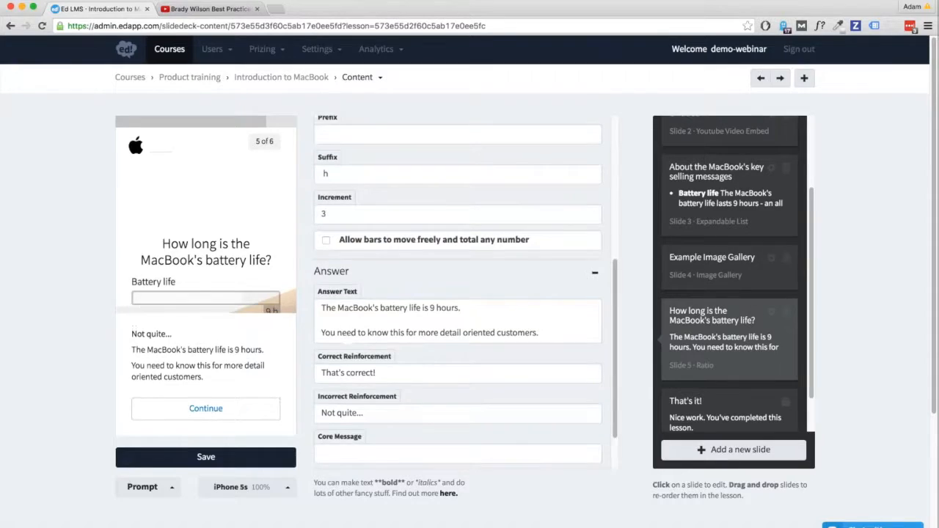
scroll(down, 3)
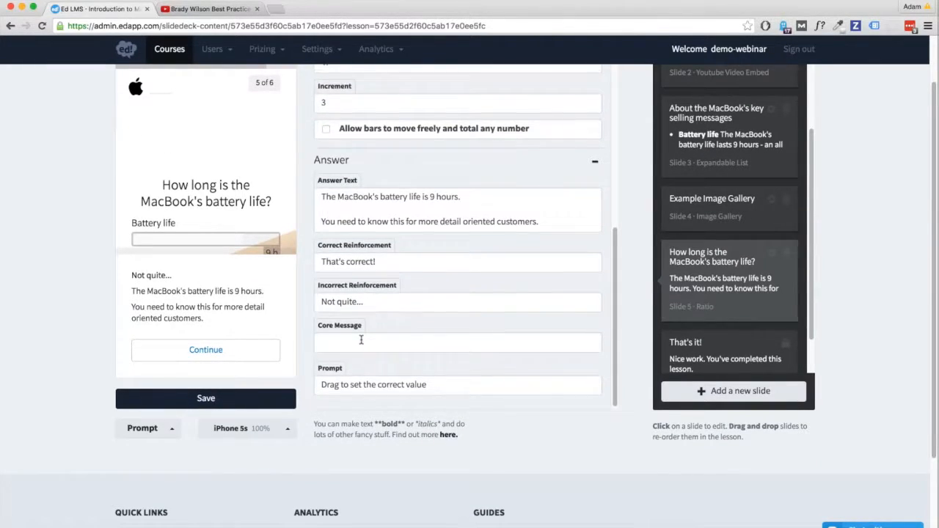
scroll(up, 3)
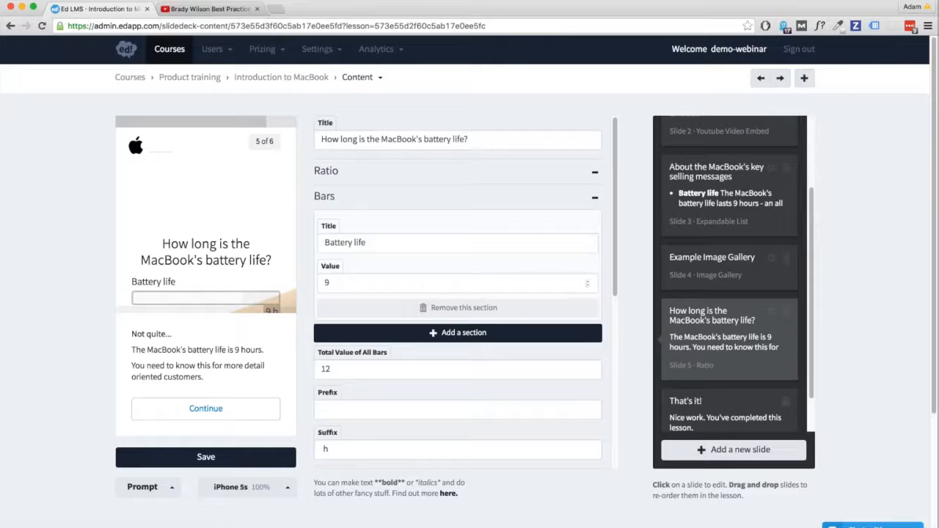
Step: Add a second bar, Water, and a blank third bar section, then select the question title
click(458, 332)
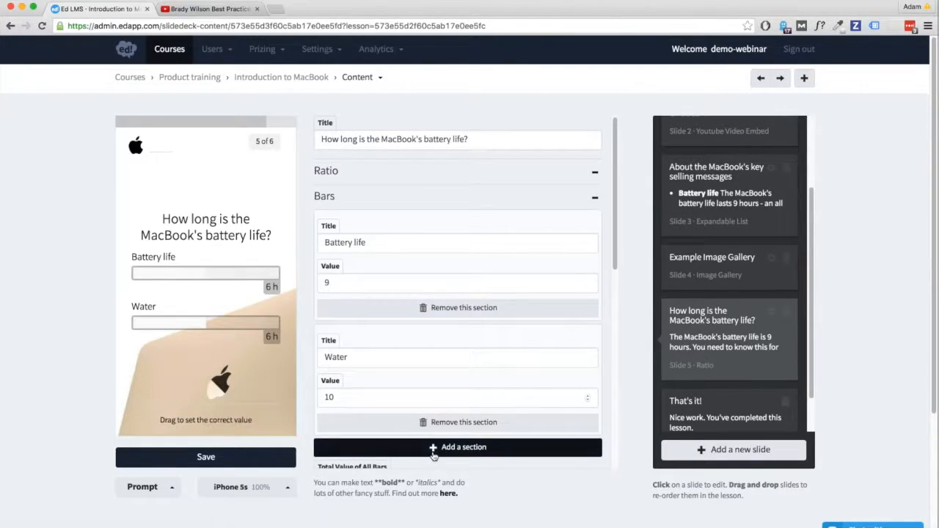
click(458, 446)
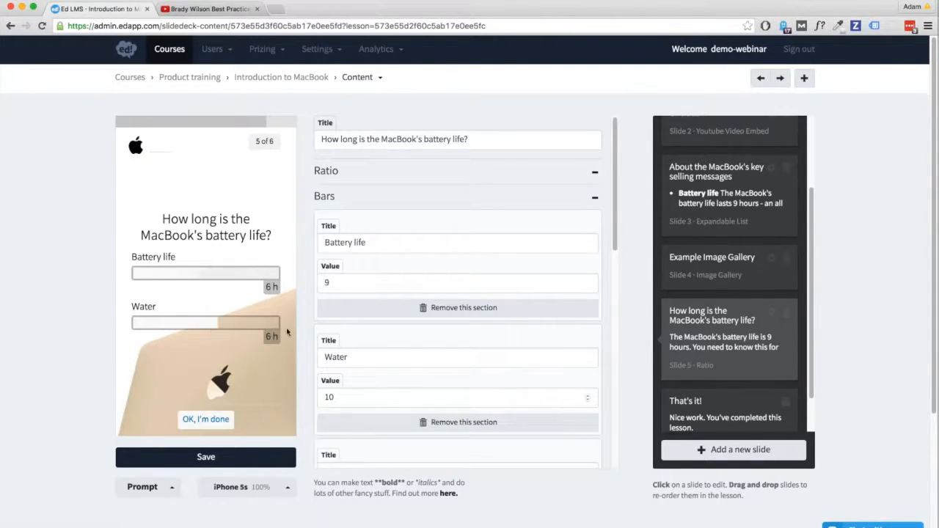
scroll(down, 3)
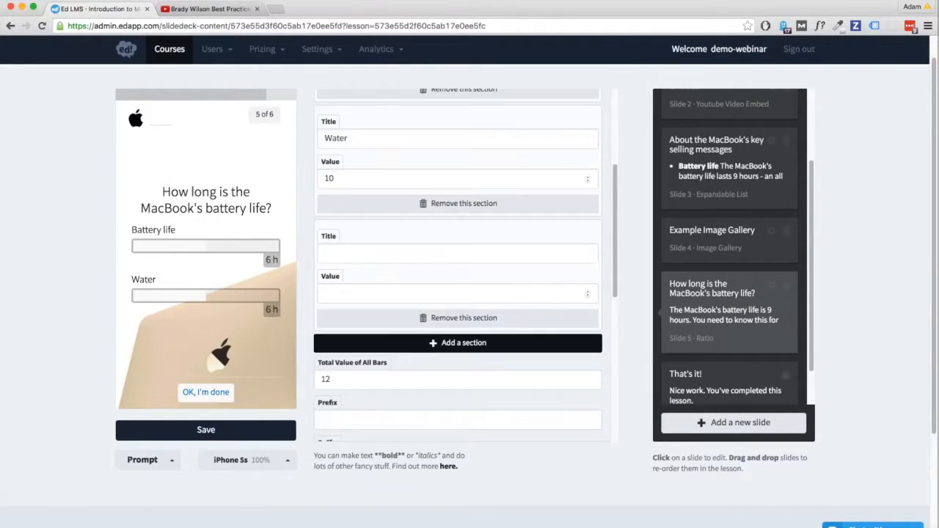
scroll(down, 3)
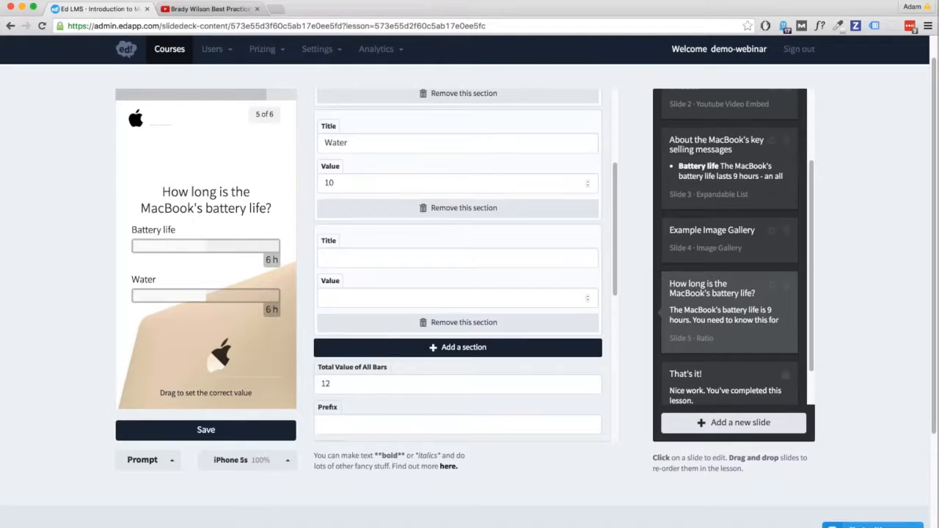
click(458, 258)
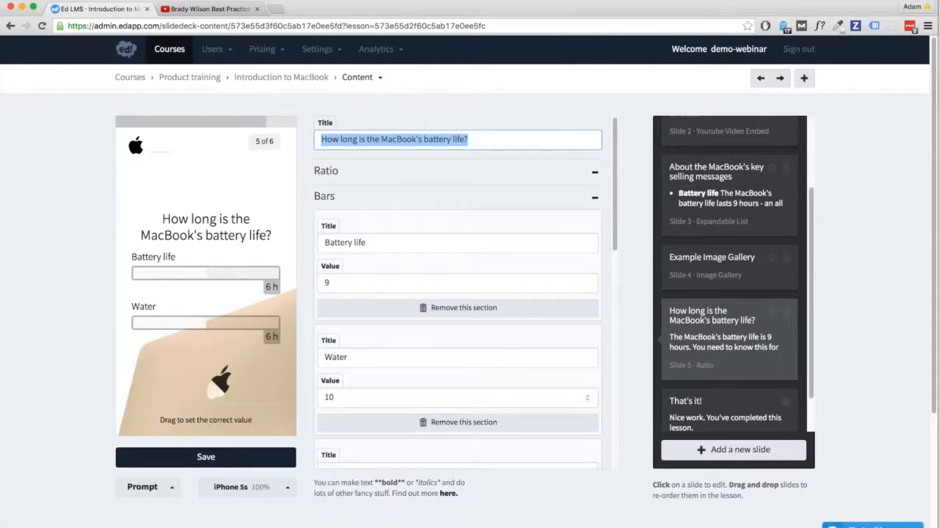
Step: Rewrite the question as "What are the dimensions of the MacBook?"
text(What are the d)
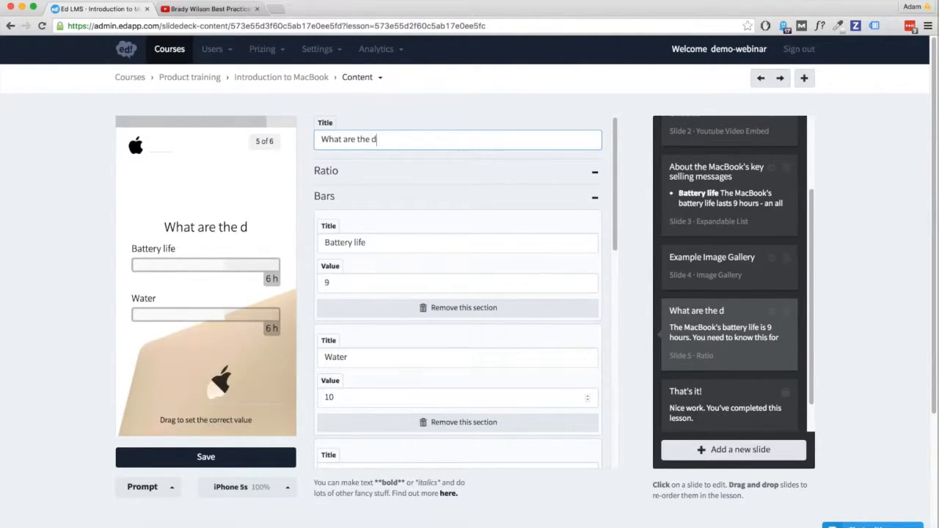
text(imensions)
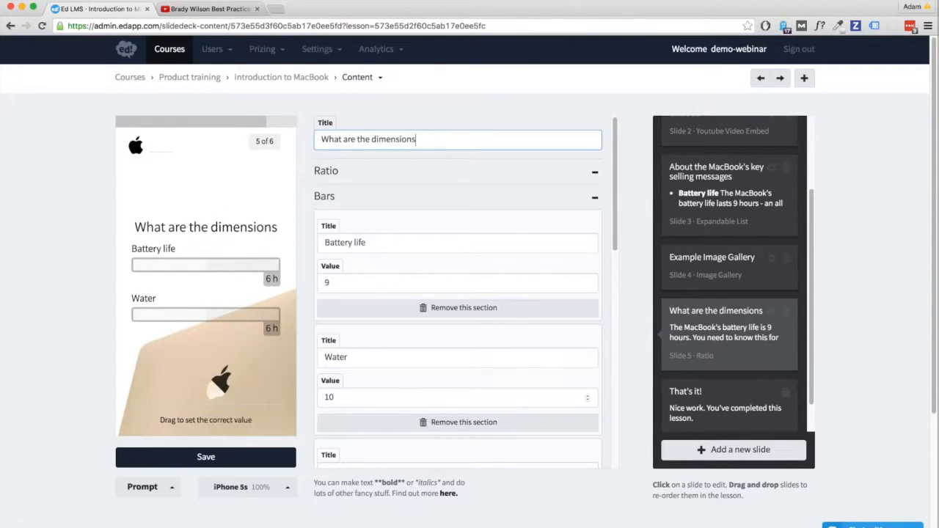
text(of the MacBoo)
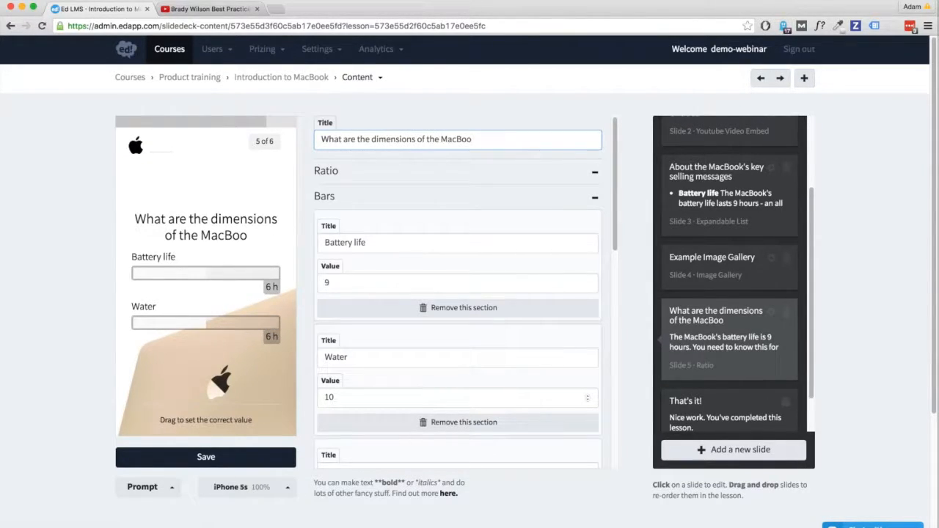
text(k?)
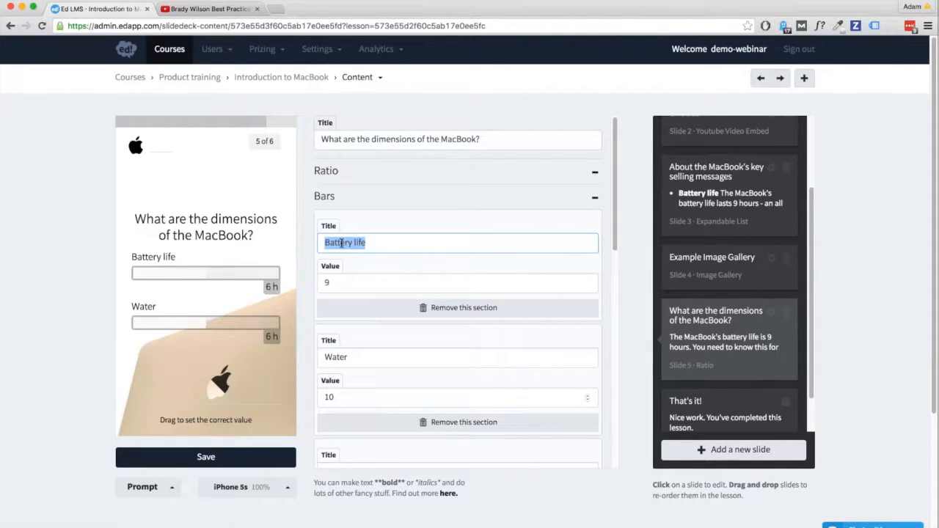
Step: Retitle the bars Width and Height with the cm suffix, previewing Width at 8cm
text(width)
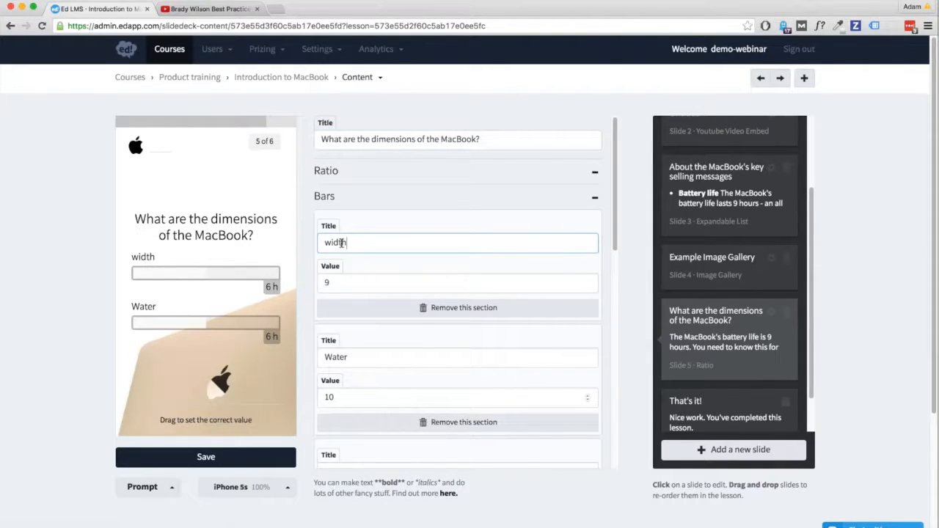
text(Width)
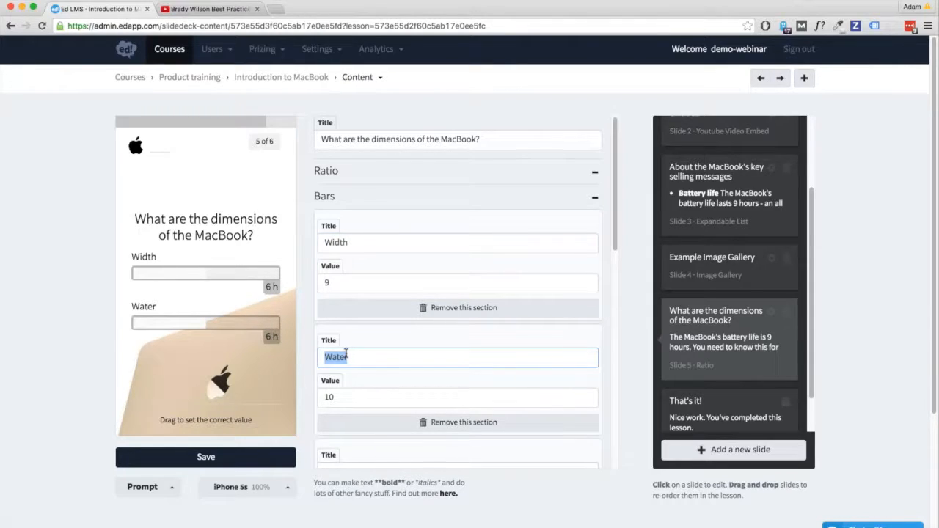
text(Height)
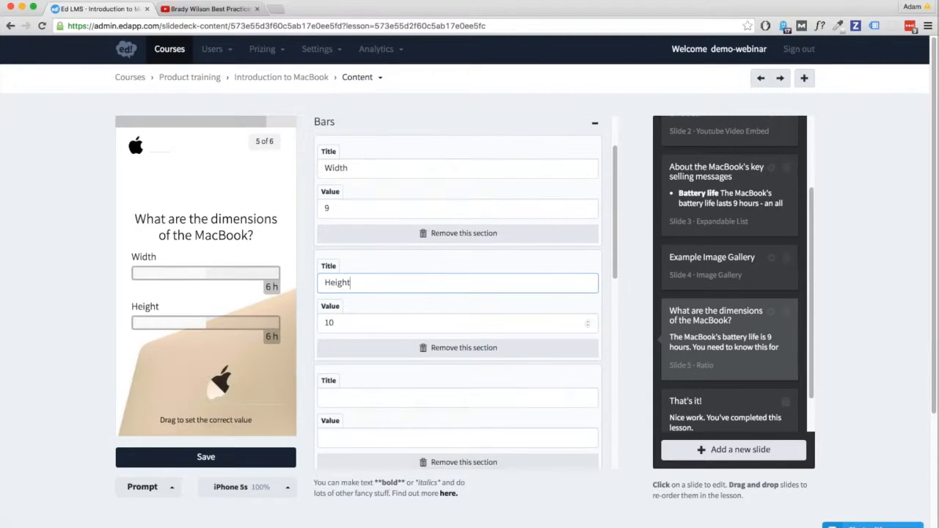
scroll(down, 3)
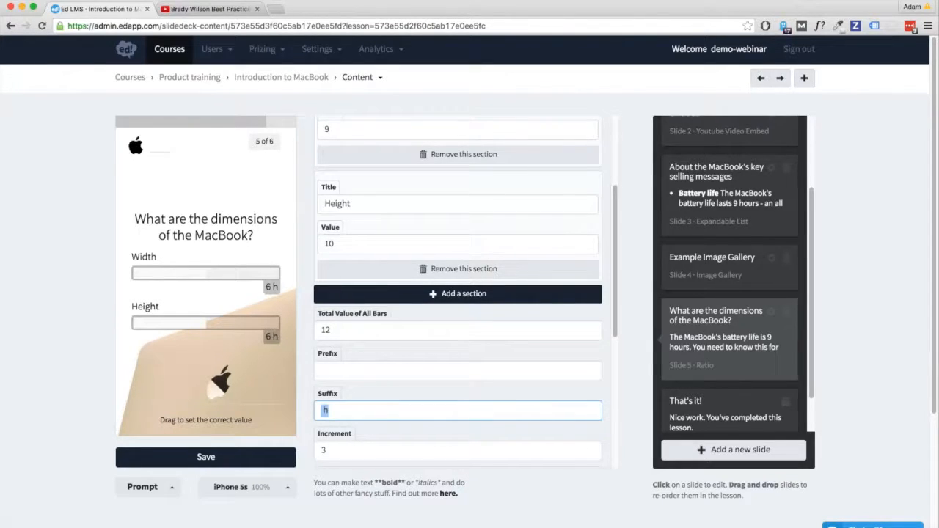
text(cm)
click(458, 450)
text(1)
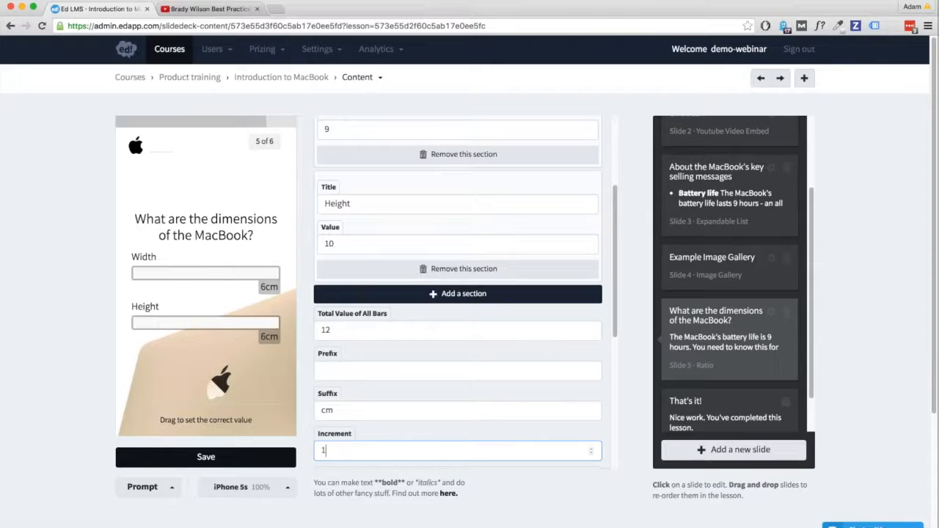
drag(205, 273, 278, 273)
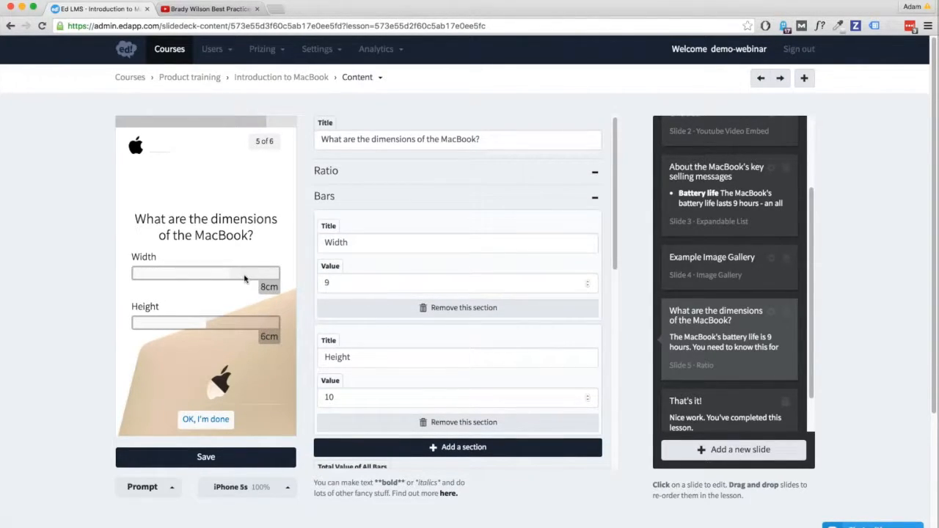
Step: Set the Height bar's correct value to 12 and confirm the preview shows "That's correct!"
triple_click(458, 396)
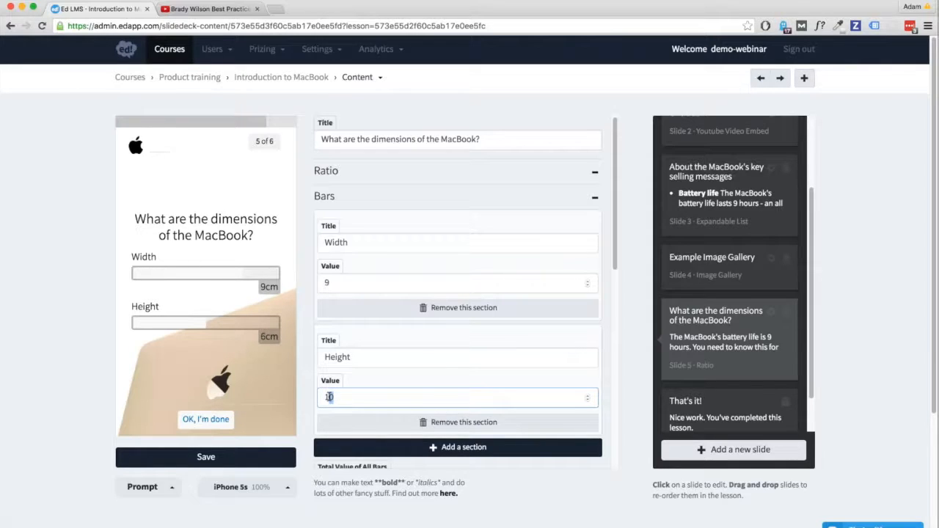
text(12)
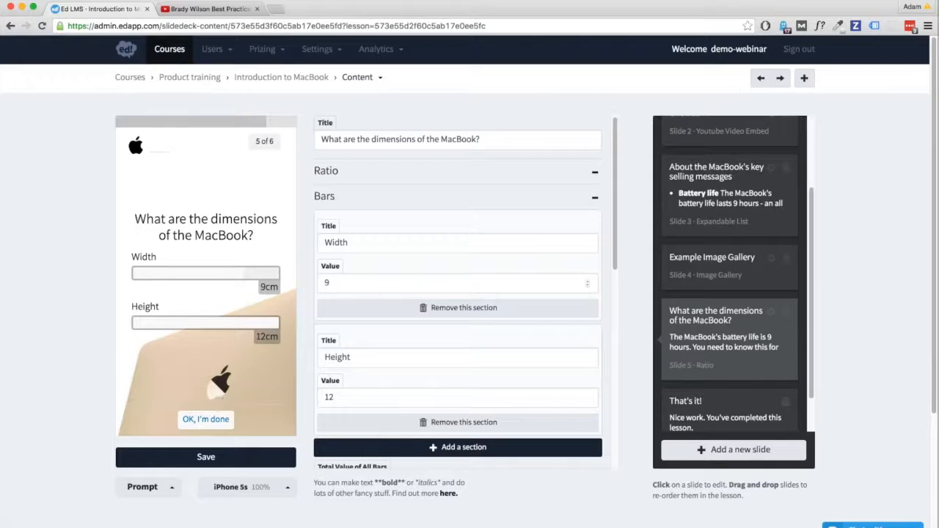
click(206, 419)
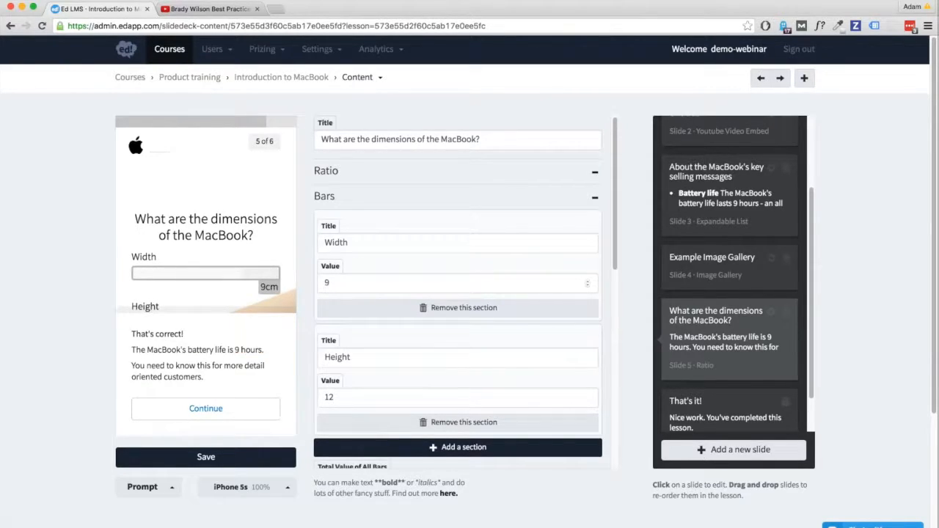